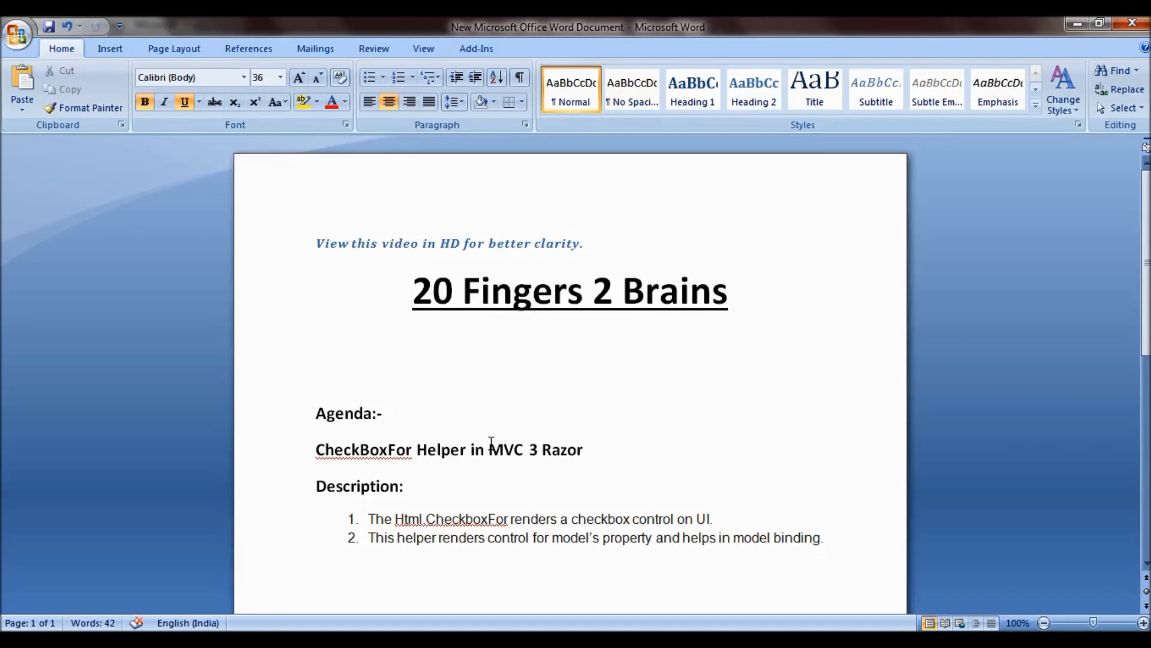
Read the CheckBoxFor agenda in Word, then bring up Index.cshtml in Visual Studio
left_click(571, 358)
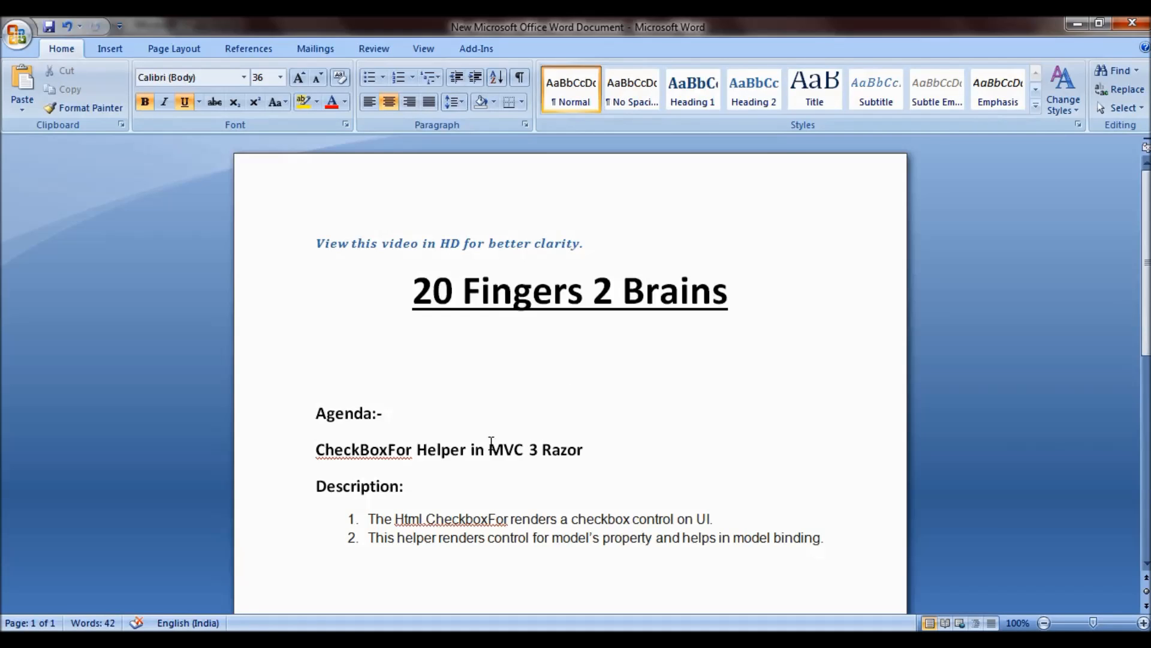
left_click(572, 357)
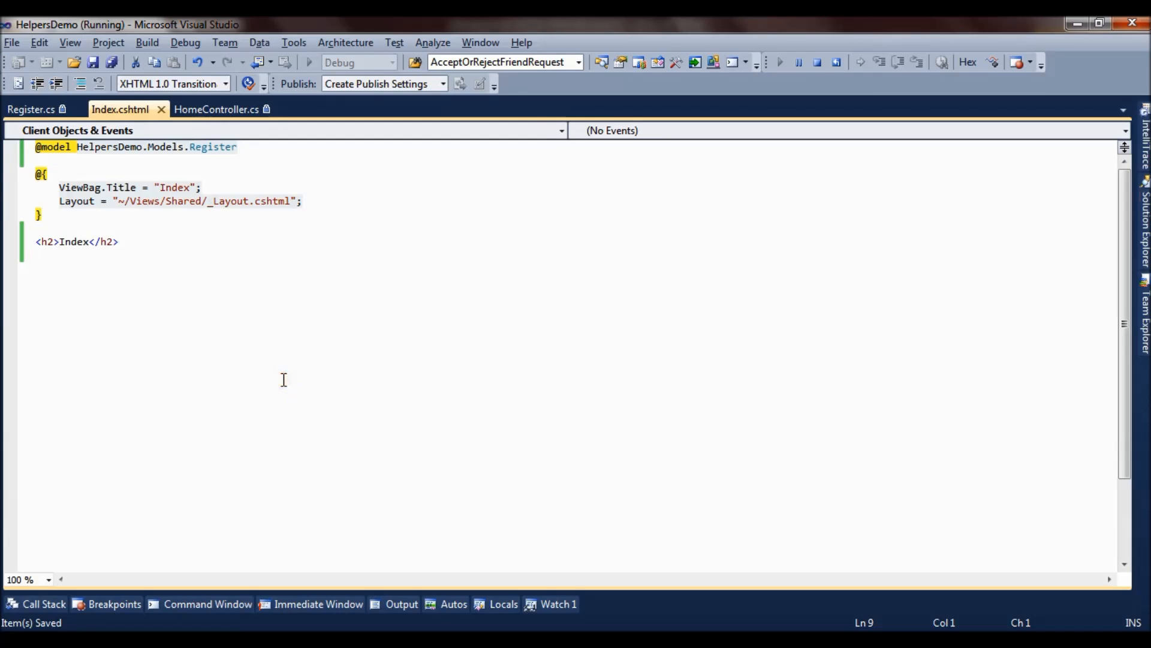
Inspect the Register model class and its bool IsAdmin property
left_click(31, 108)
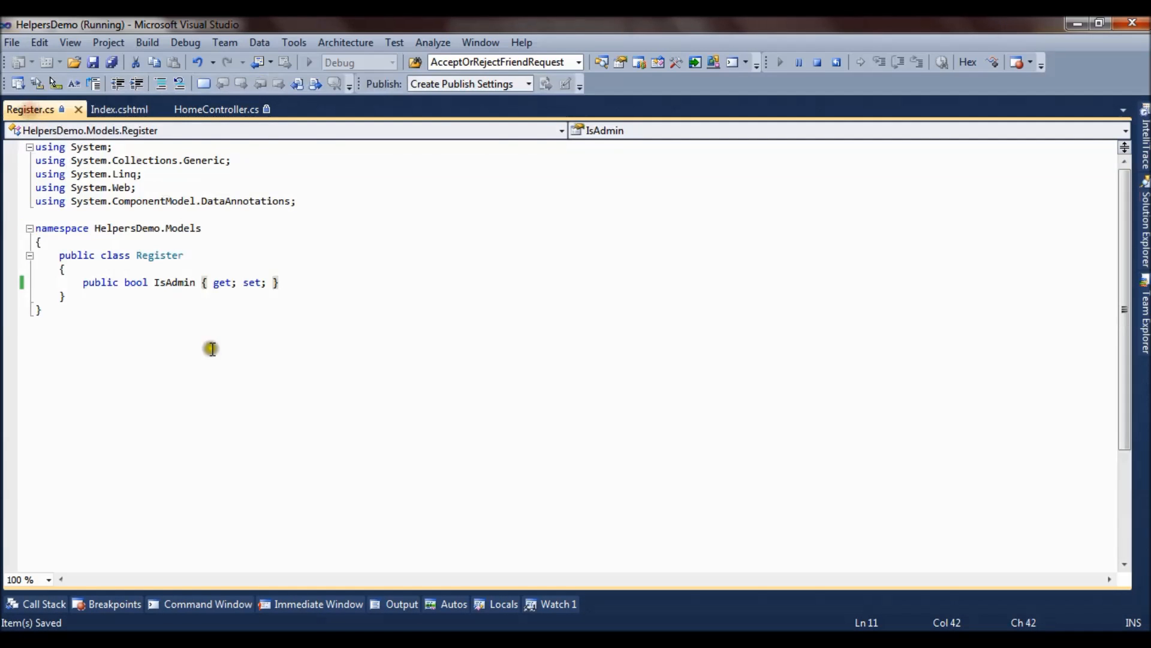
left_click(163, 263)
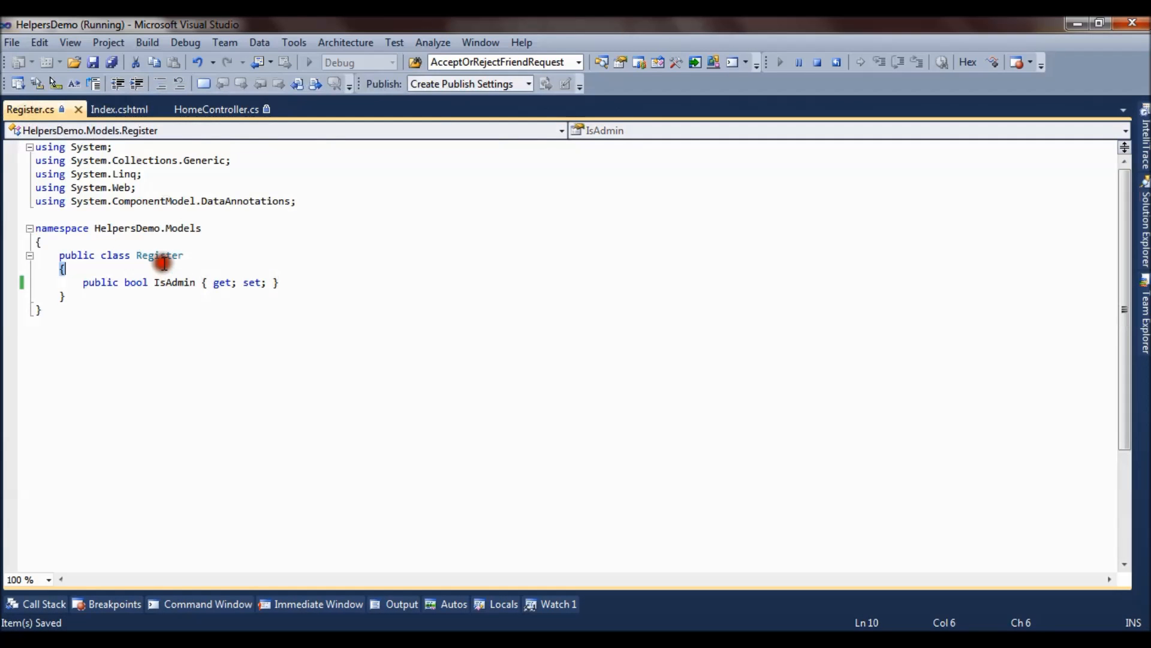
double_click(174, 282)
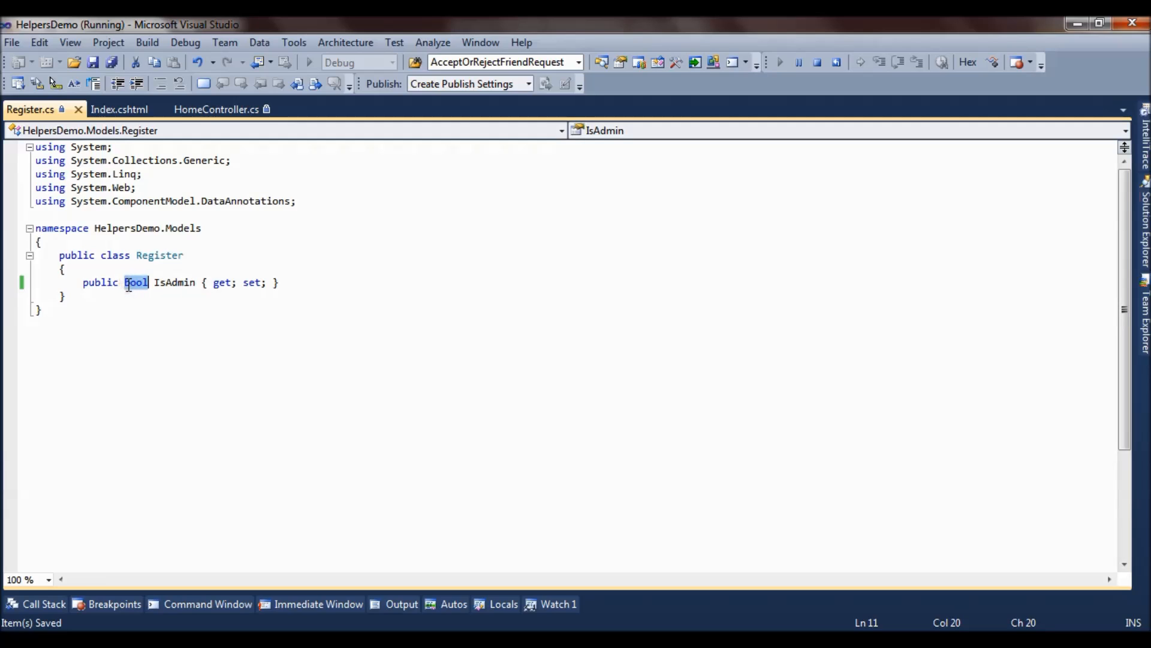
Back in Index.cshtml, note the Register model type and add a blank line below the h2
left_click(118, 109)
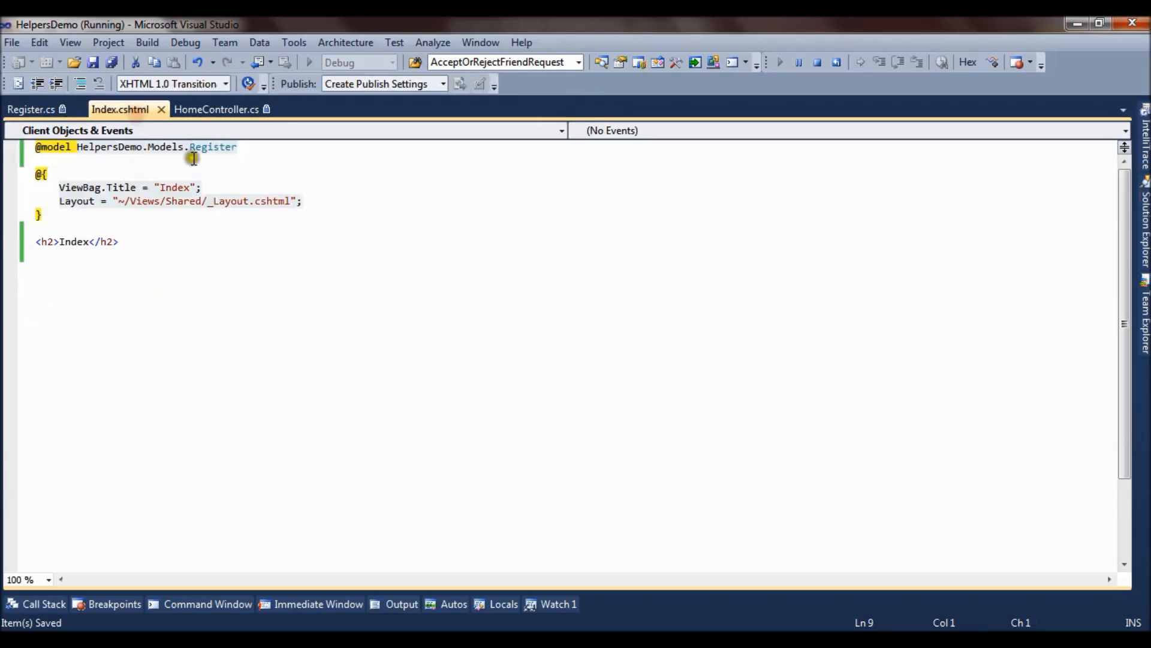
double_click(212, 146)
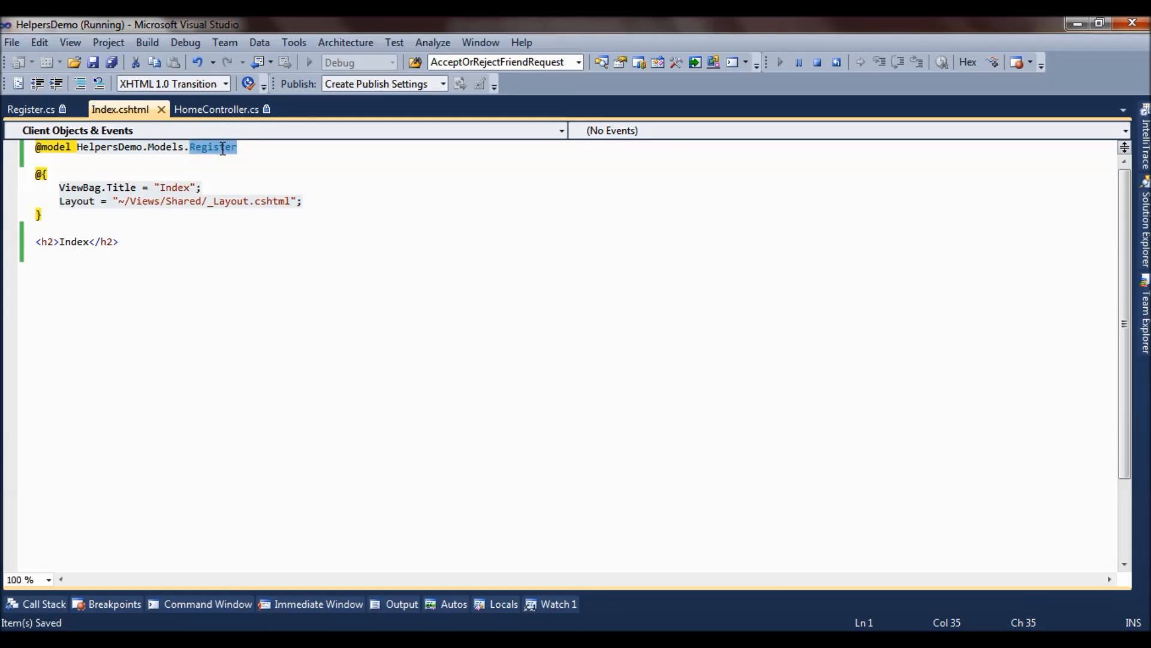
left_click(36, 254)
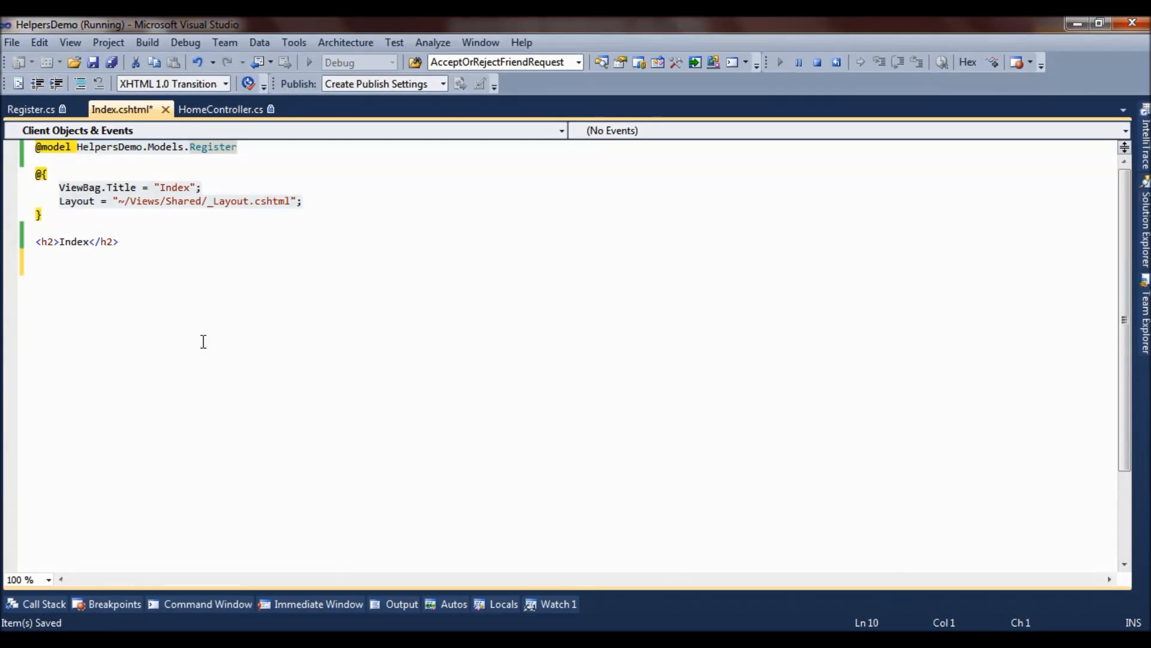
type("@Html")
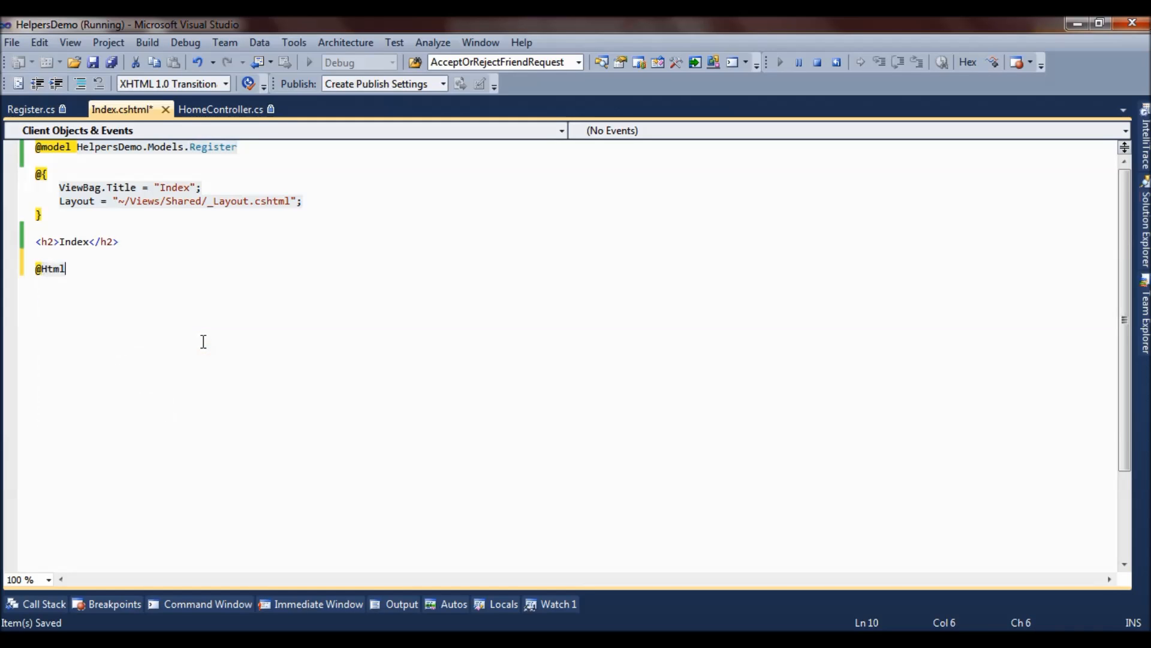
type(".CheckBoxFor")
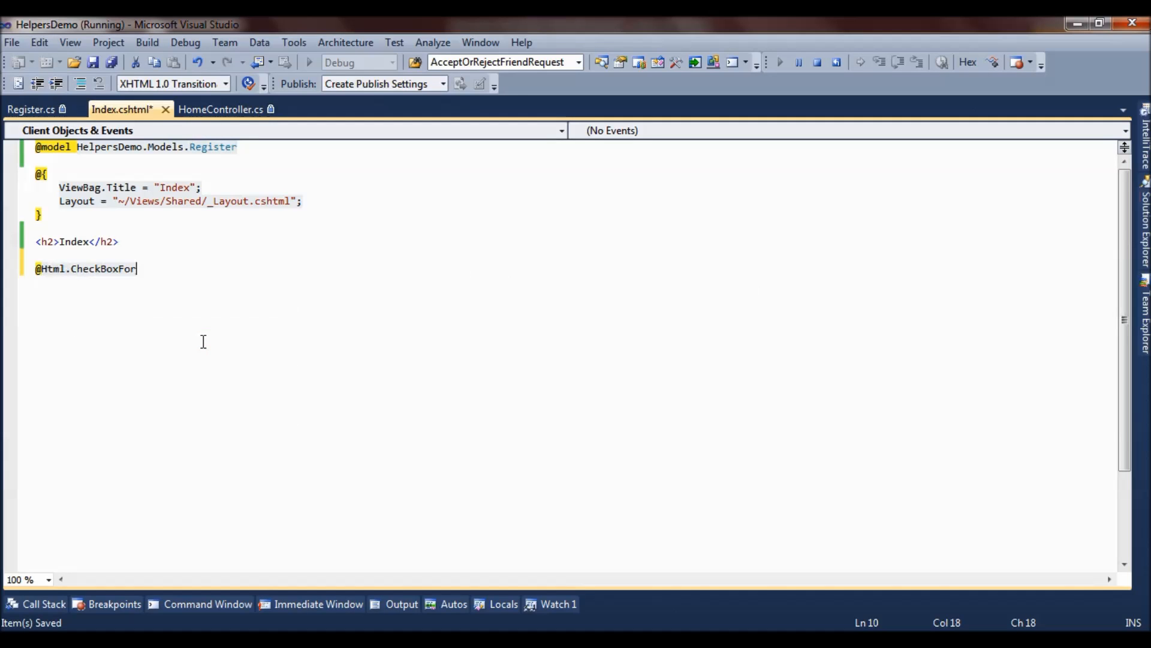
type("(")
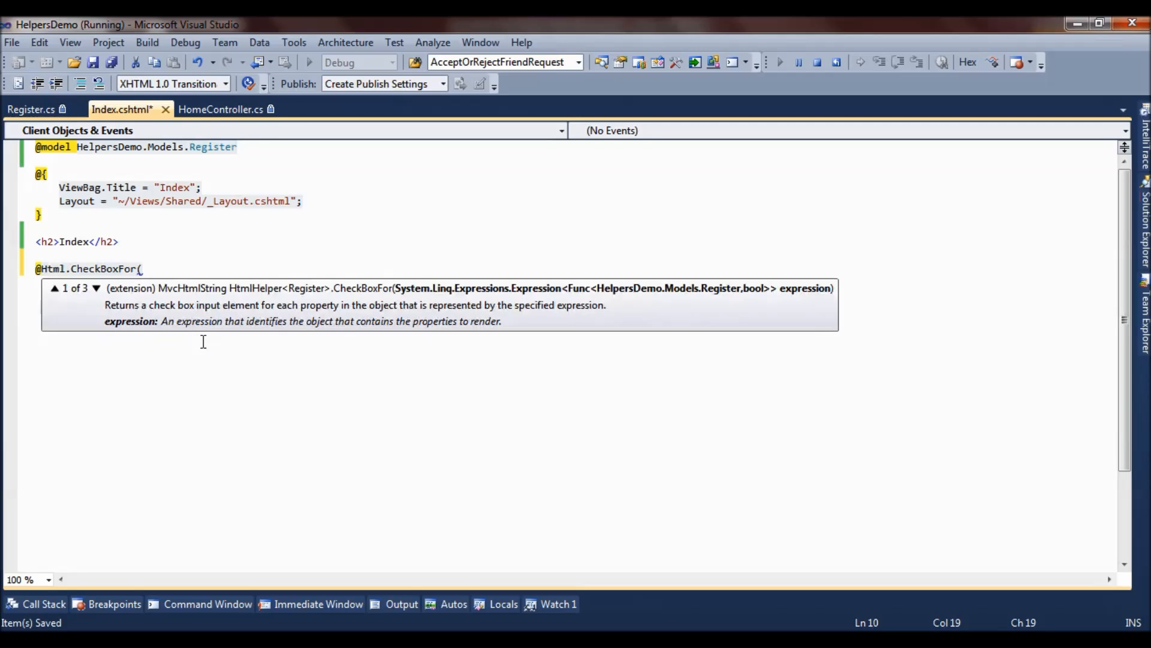
type("model =>")
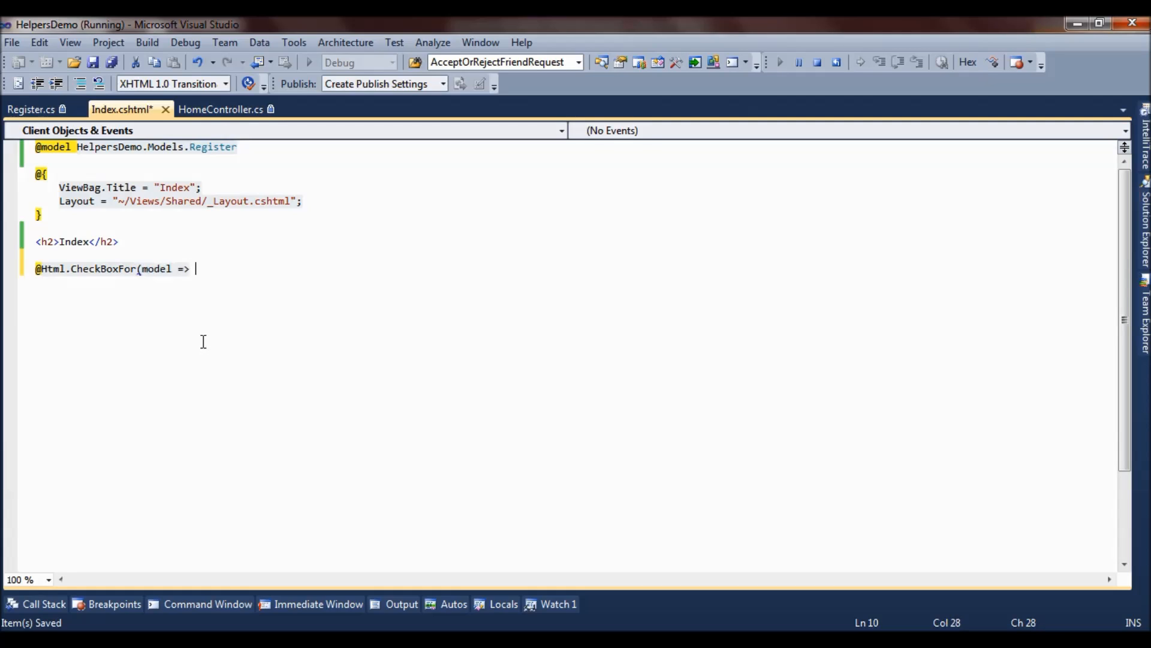
type("model.IsAdmin")
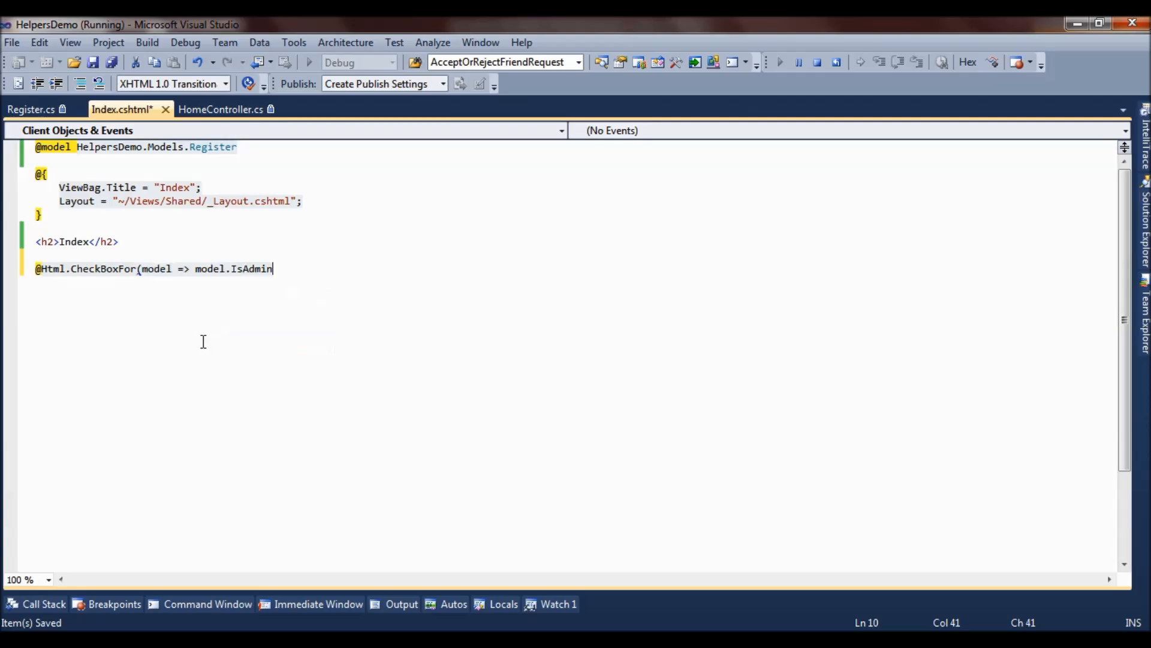
type(")")
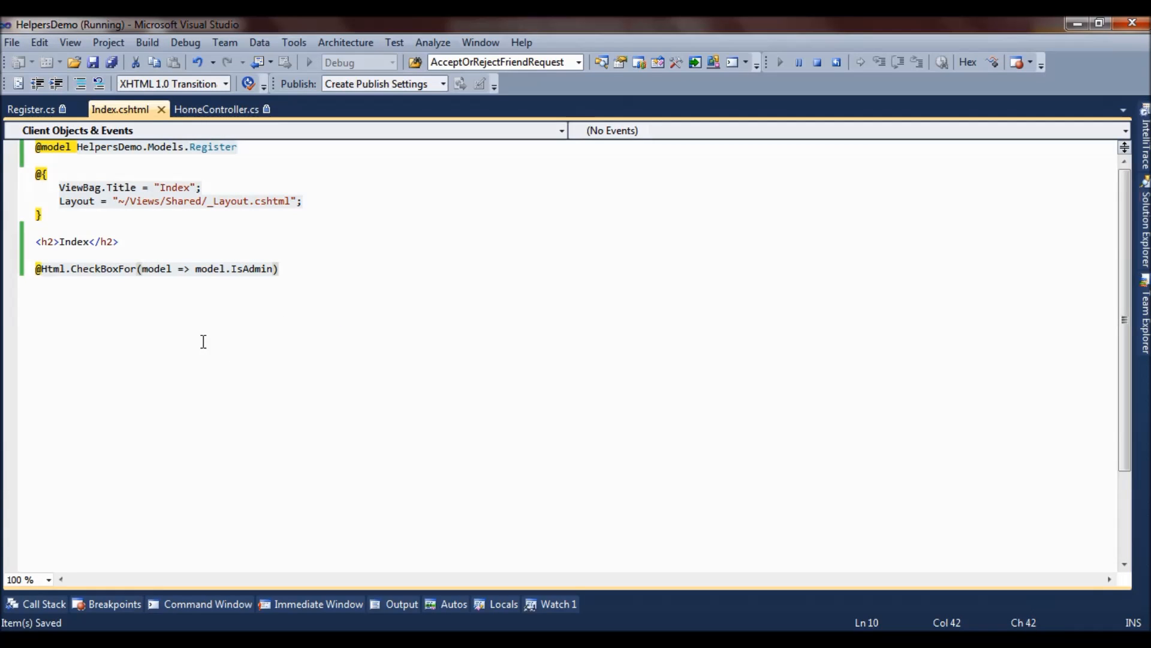
Save the Index view containing the new CheckBoxFor line
left_click(277, 268)
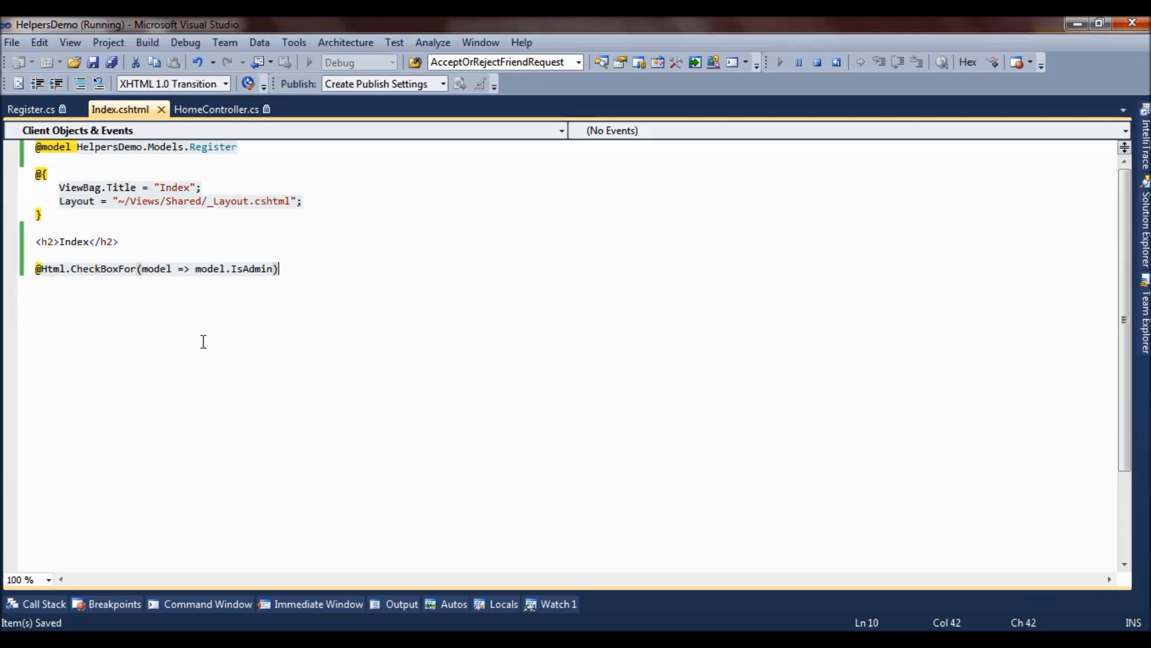
double_click(104, 268)
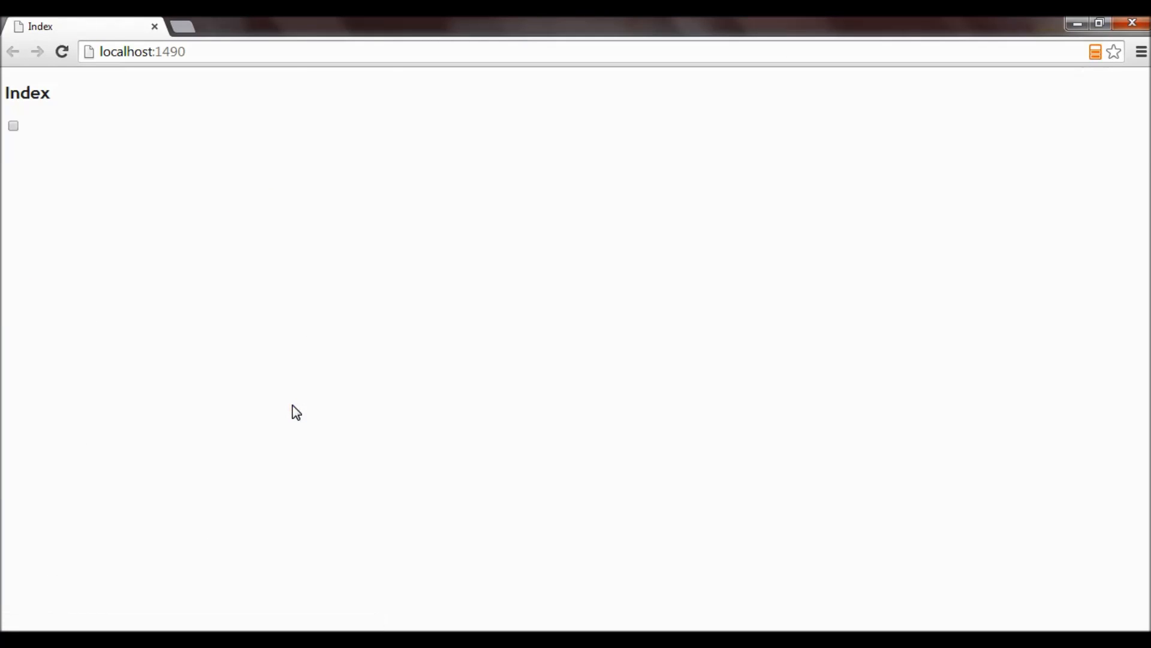
Open Chrome developer tools to check the small default IsAdmin checkbox
key("F12")
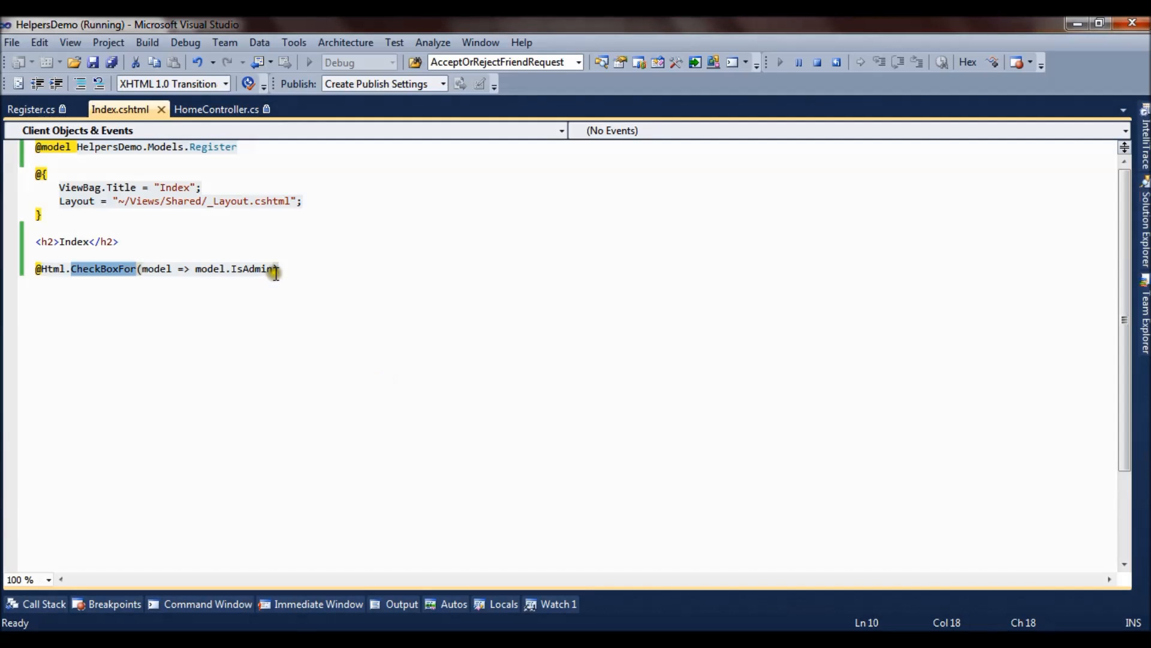
Add new { style="height:40px;width:40px;" } as the CheckBoxFor second argument
type("(")
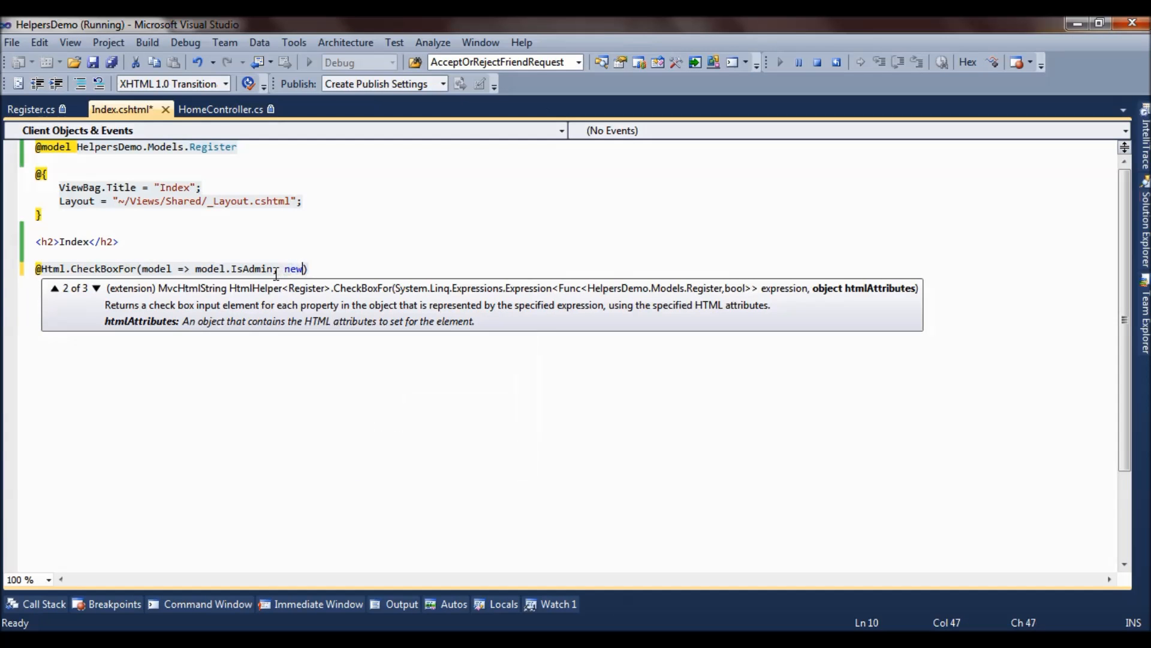
type("{ }")
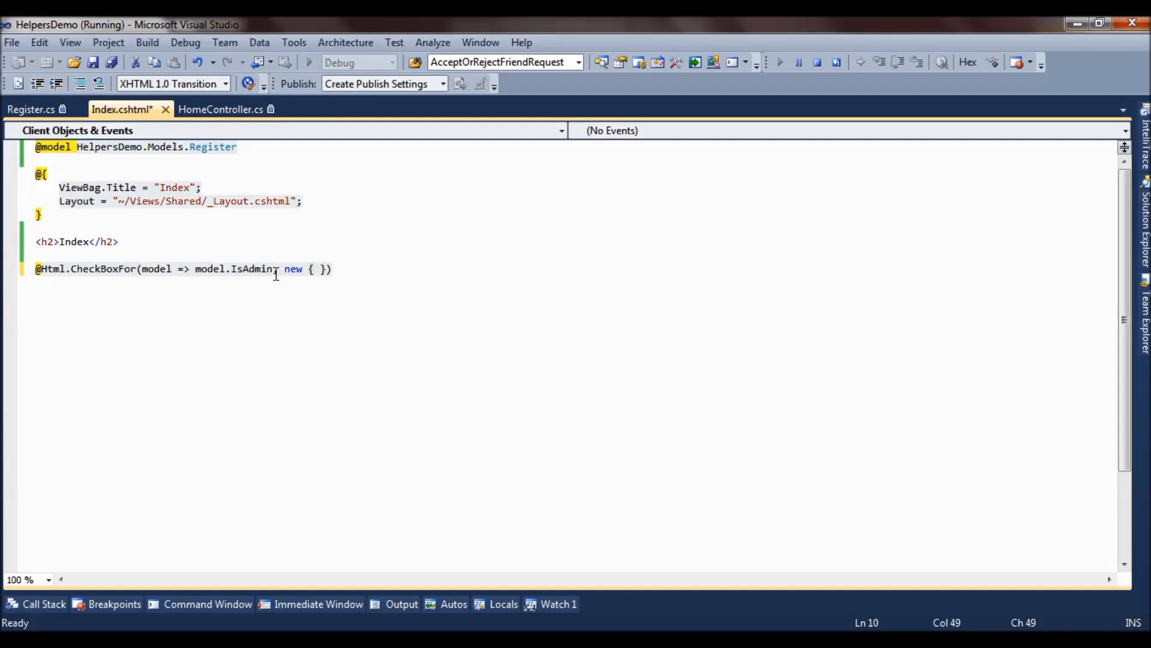
type("style=\"\"")
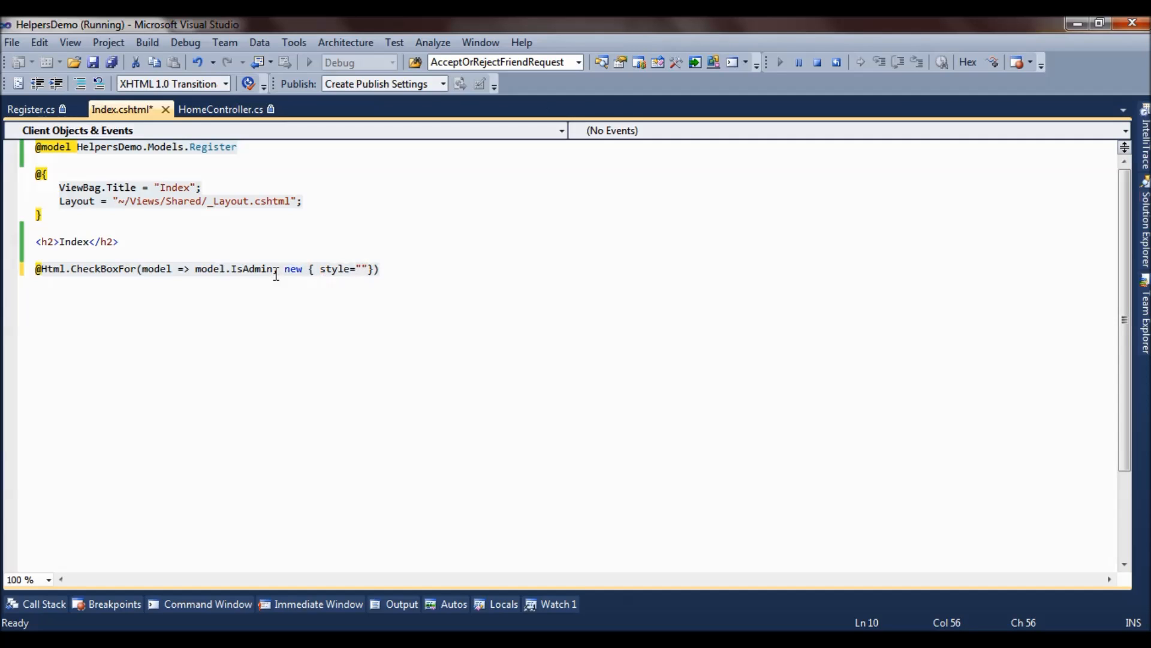
type("height")
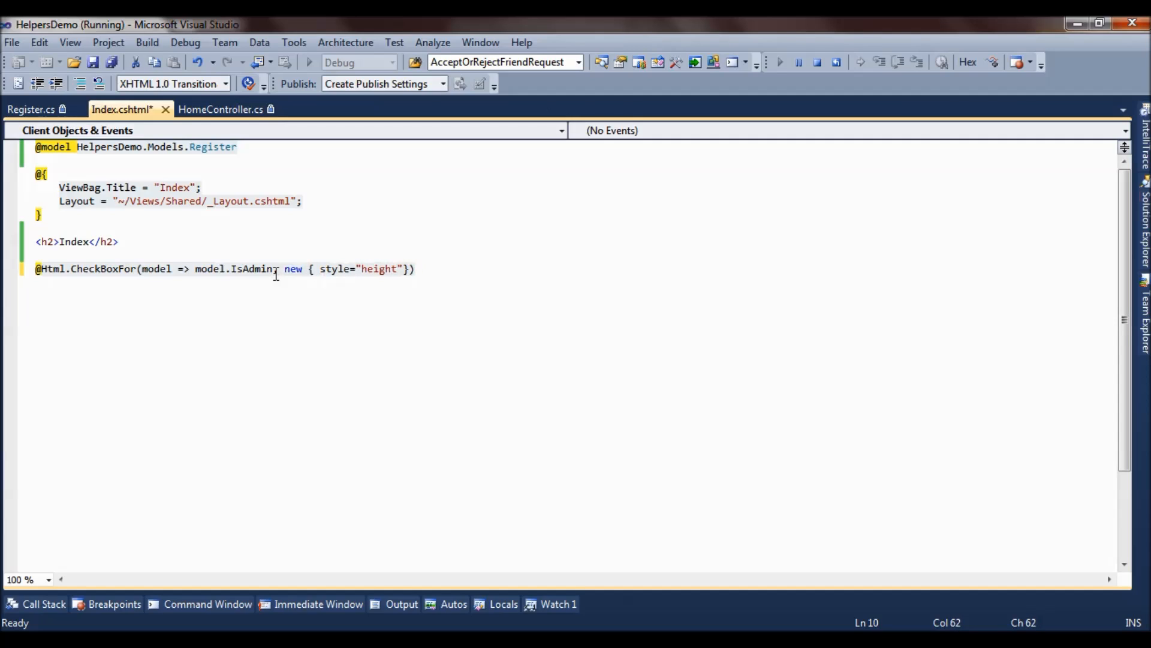
type(":40")
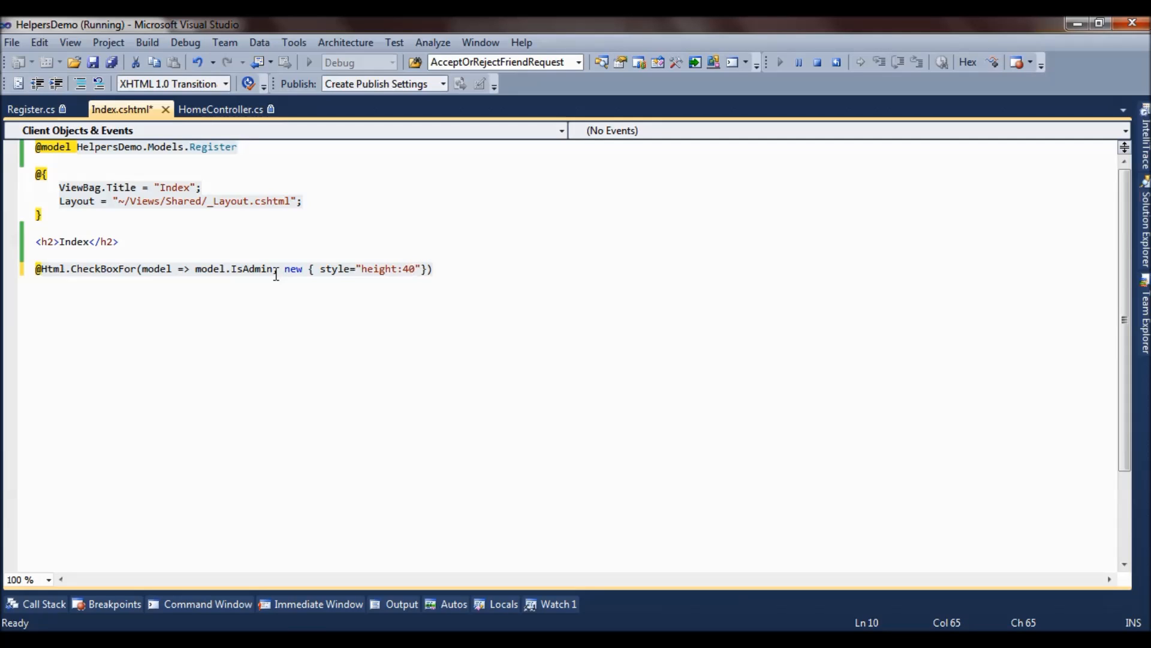
type("px;width")
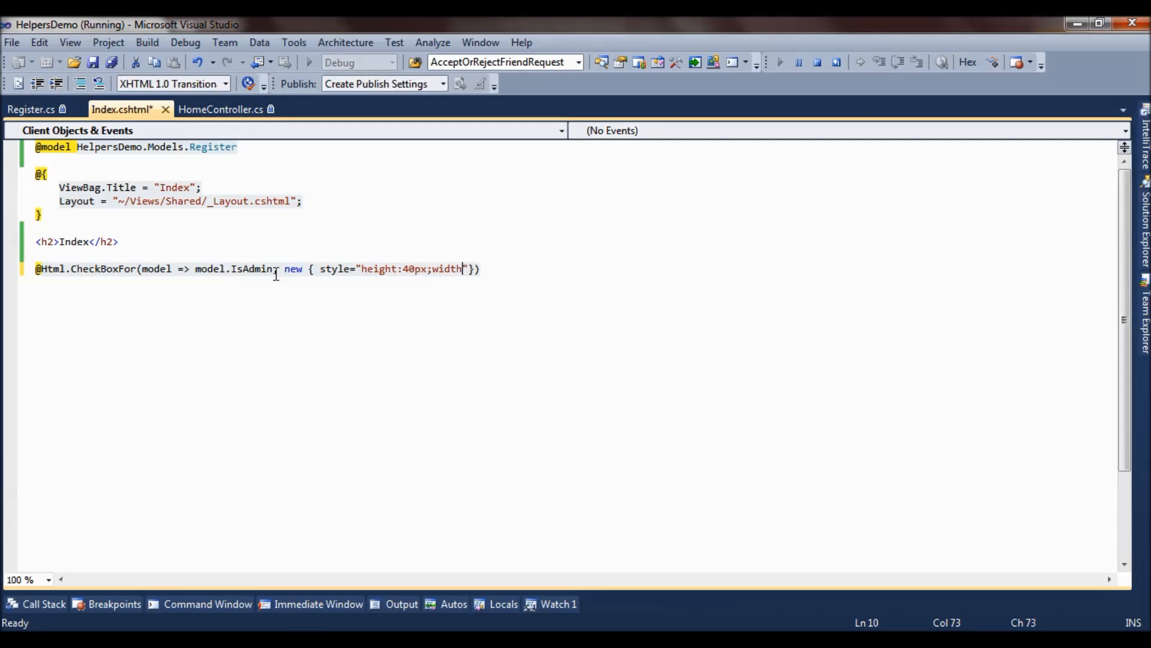
type(":40px;")
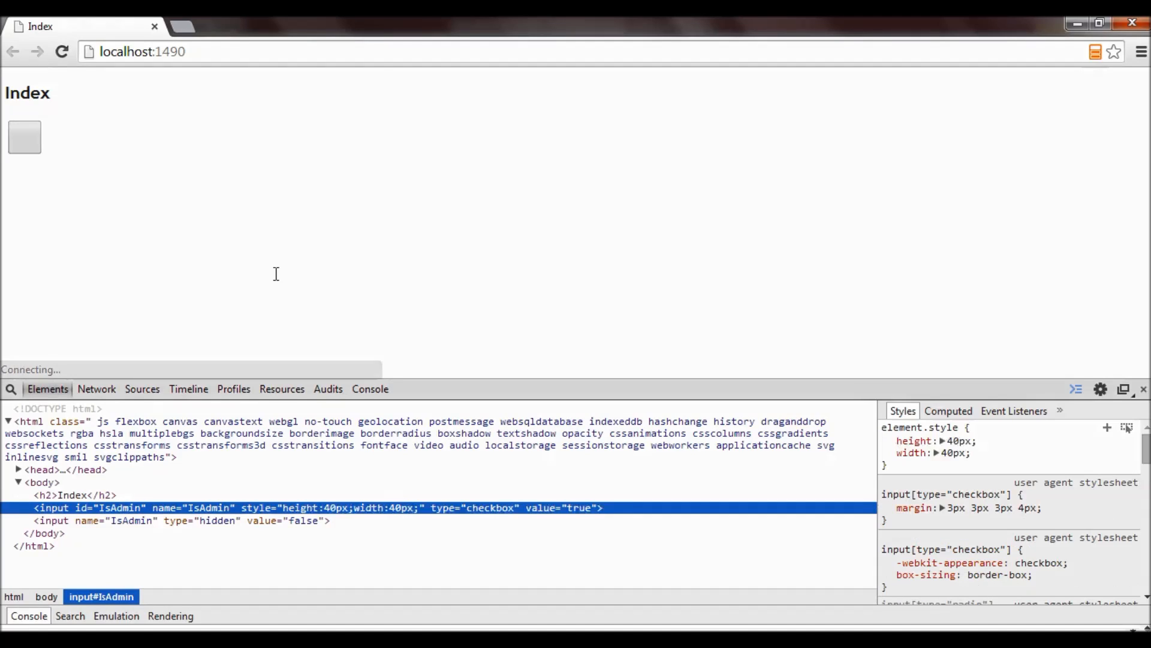
Inspect the enlarged checkbox input's 40px inline height and width in Chrome
left_click(24, 137)
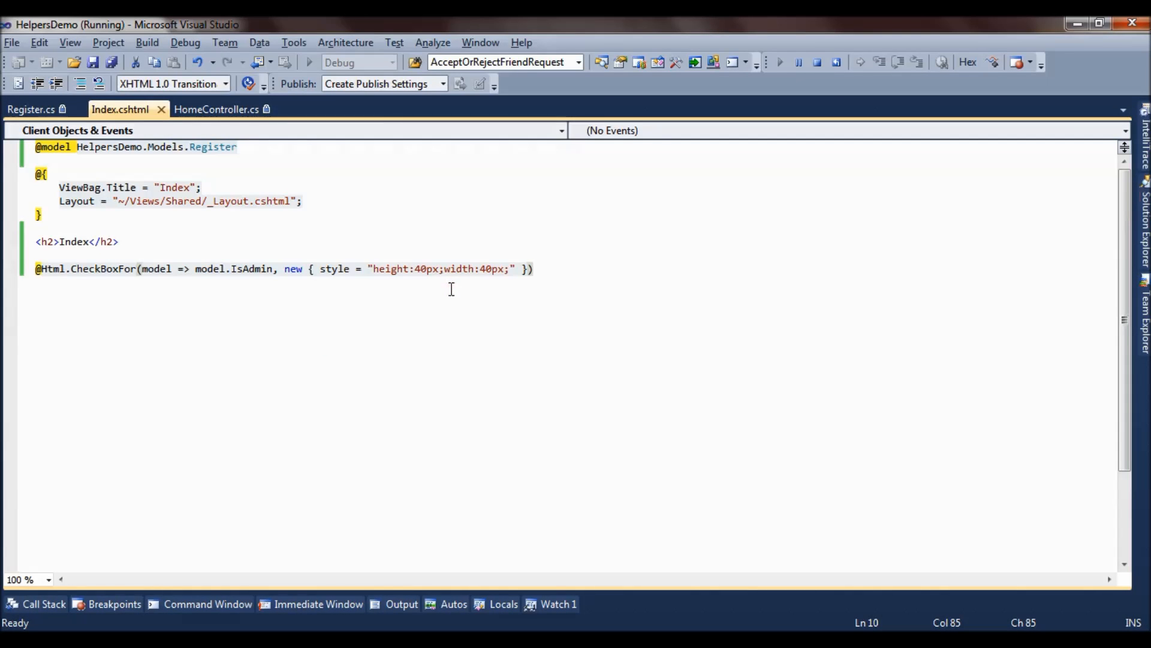
mouse_move(289, 268)
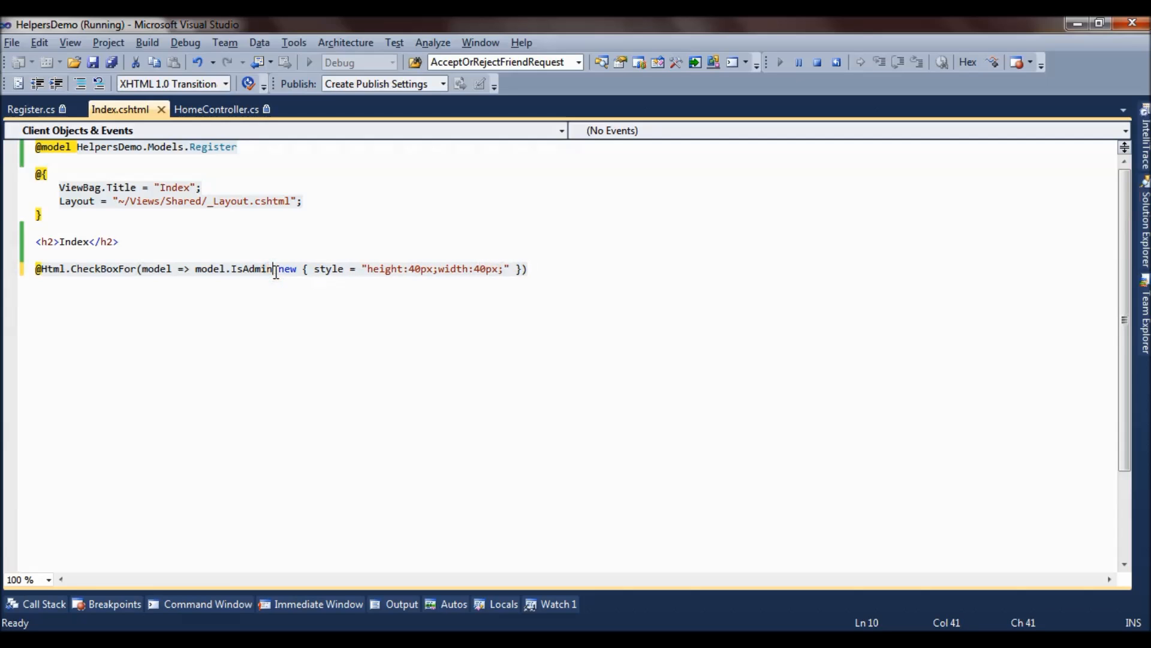
type(",")
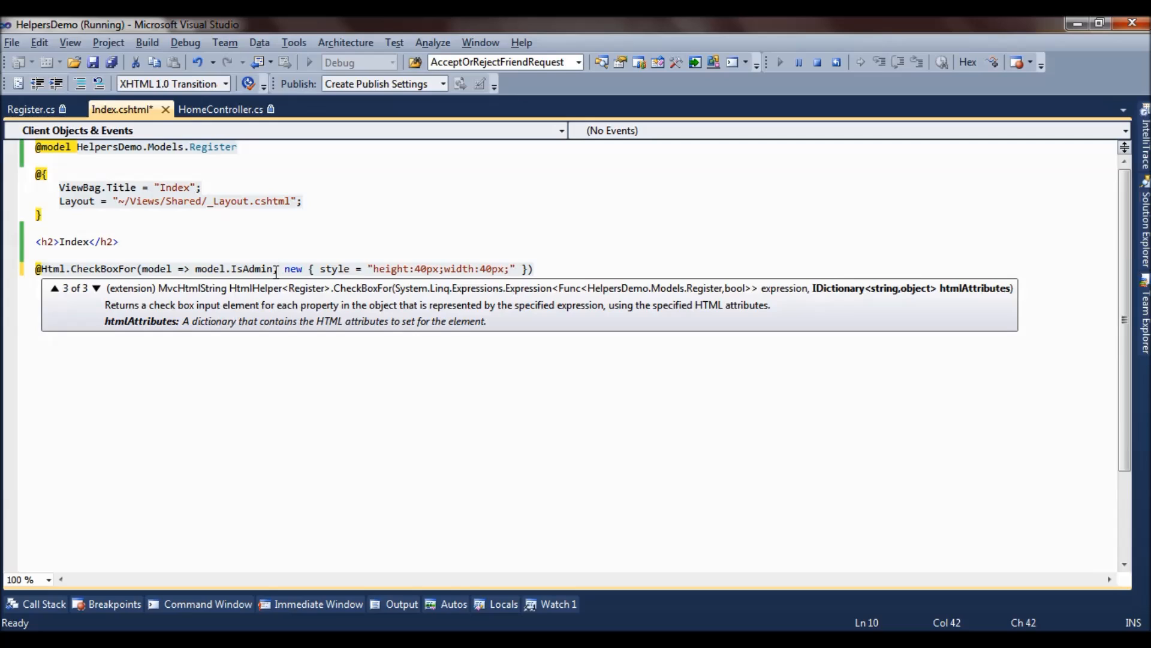
type(",")
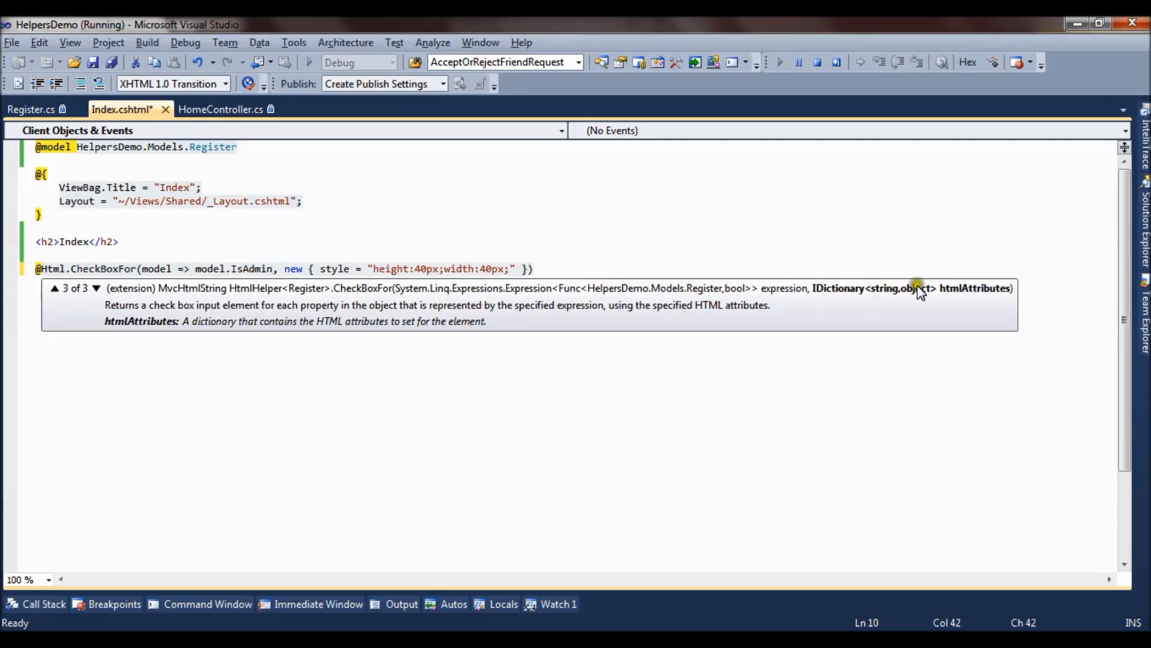
mouse_move(972, 286)
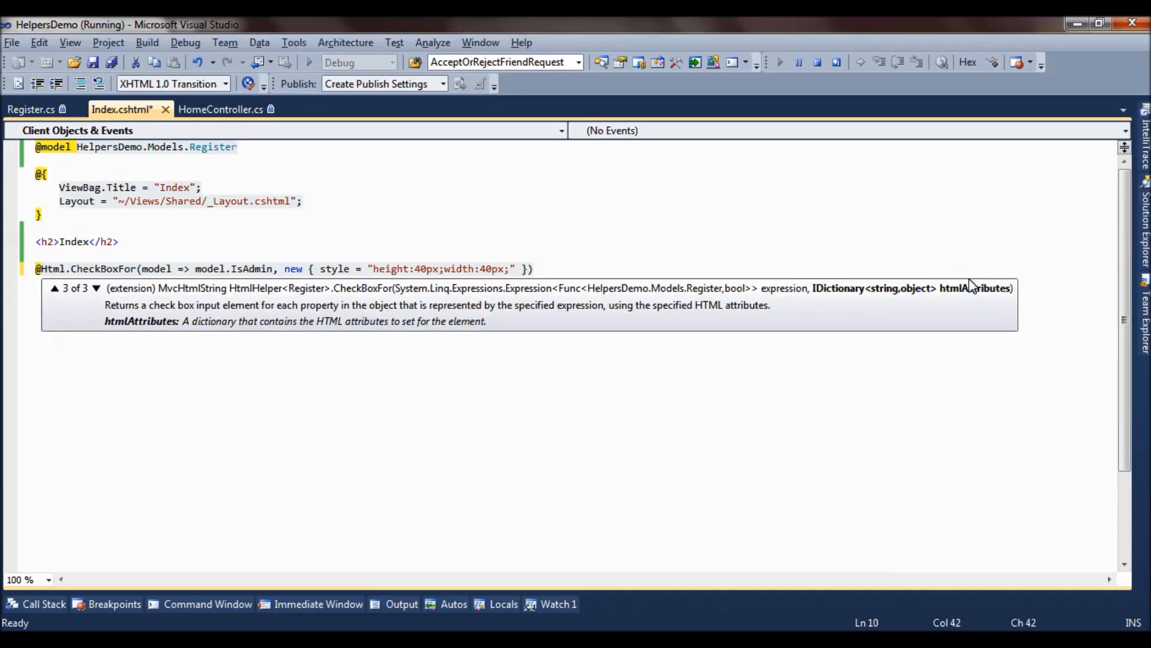
left_click(461, 209)
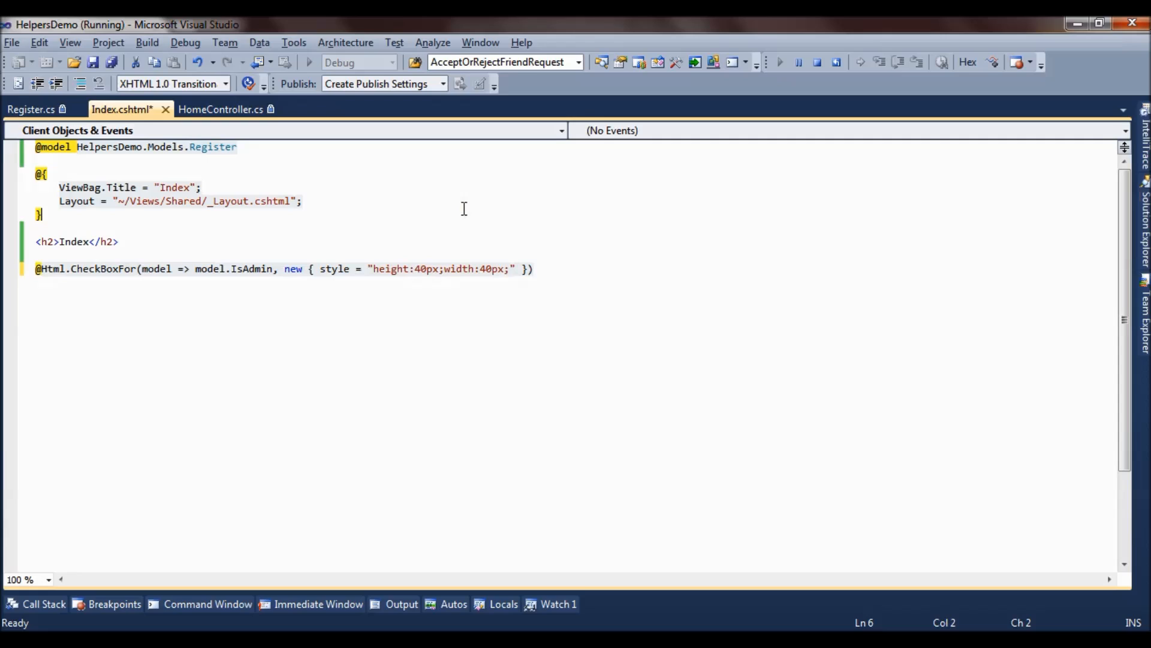
mouse_move(114, 268)
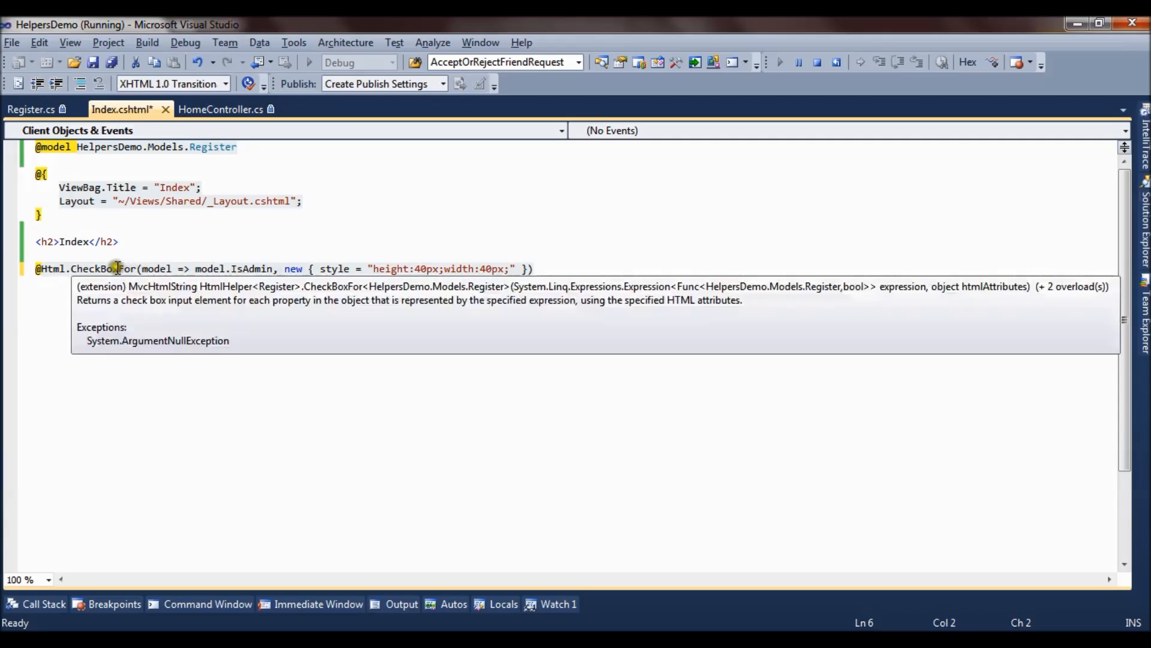
double_click(103, 268)
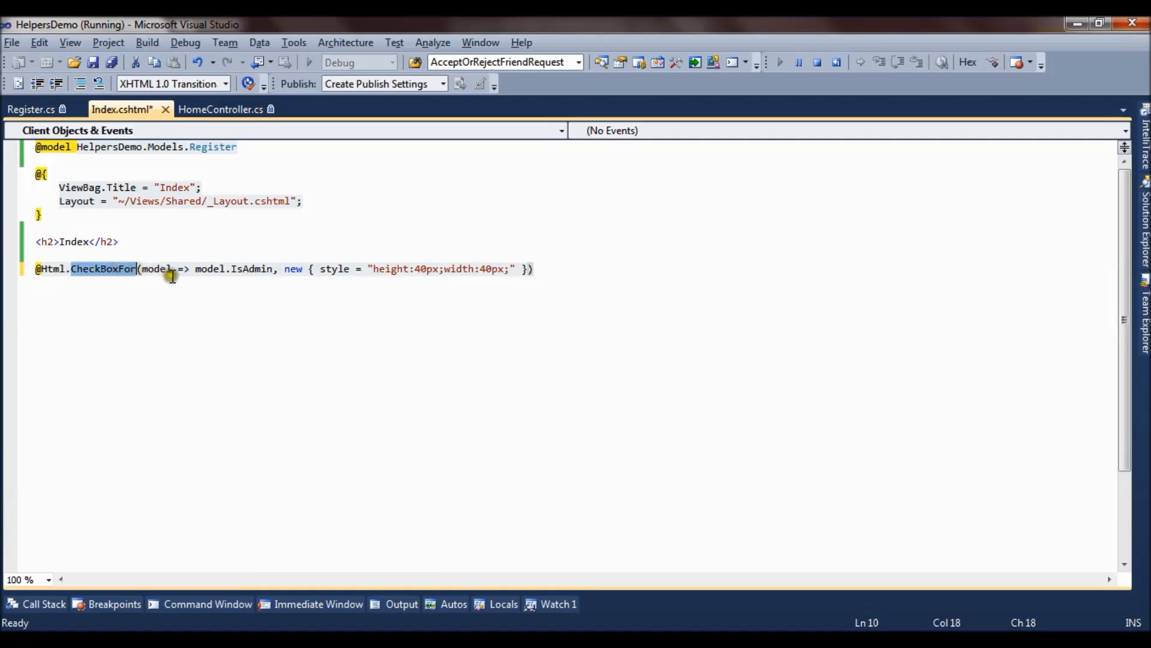
mouse_move(255, 269)
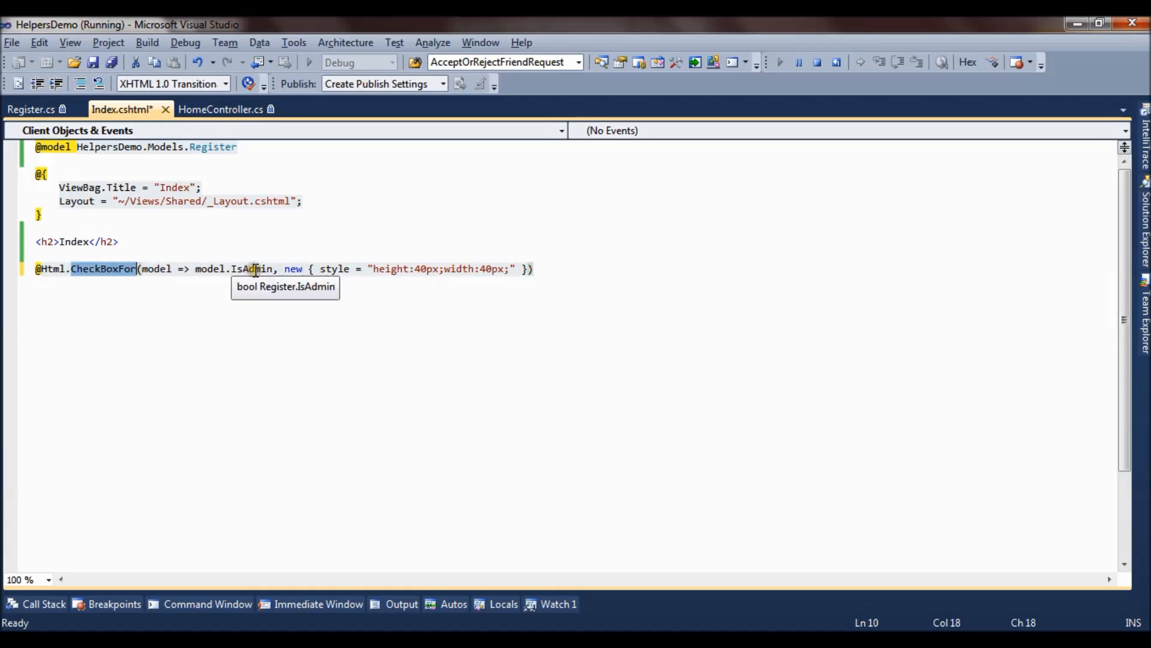